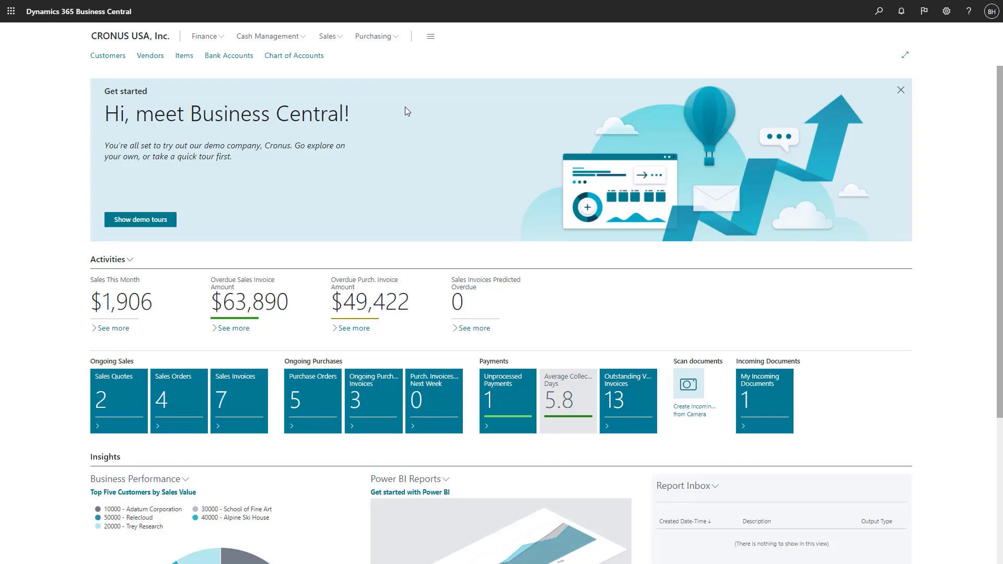
{"action": "mouse_move", "coordinate": [307, 37]}
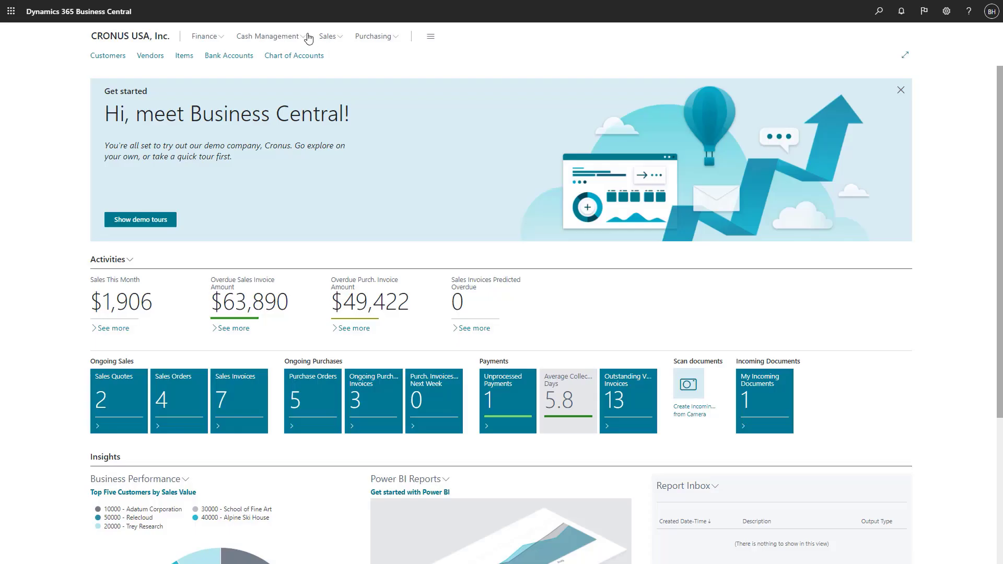
- Open the Cash Management menu on the Role Center to list its pages
{"action": "left_click", "coordinate": [268, 36]}
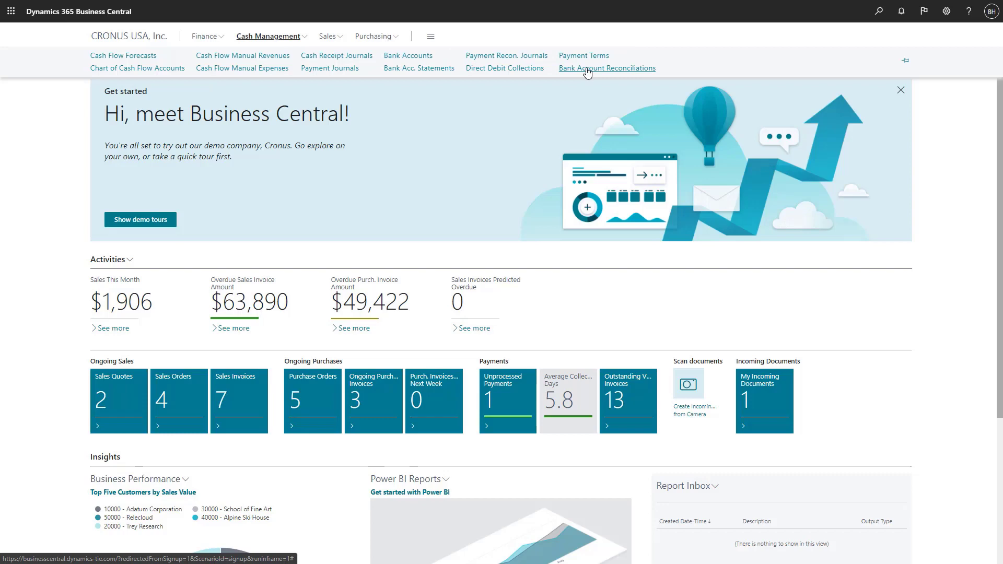
- Create a new bank account reconciliation and begin entering statement date 4/30/2021
{"action": "left_click", "coordinate": [606, 67]}
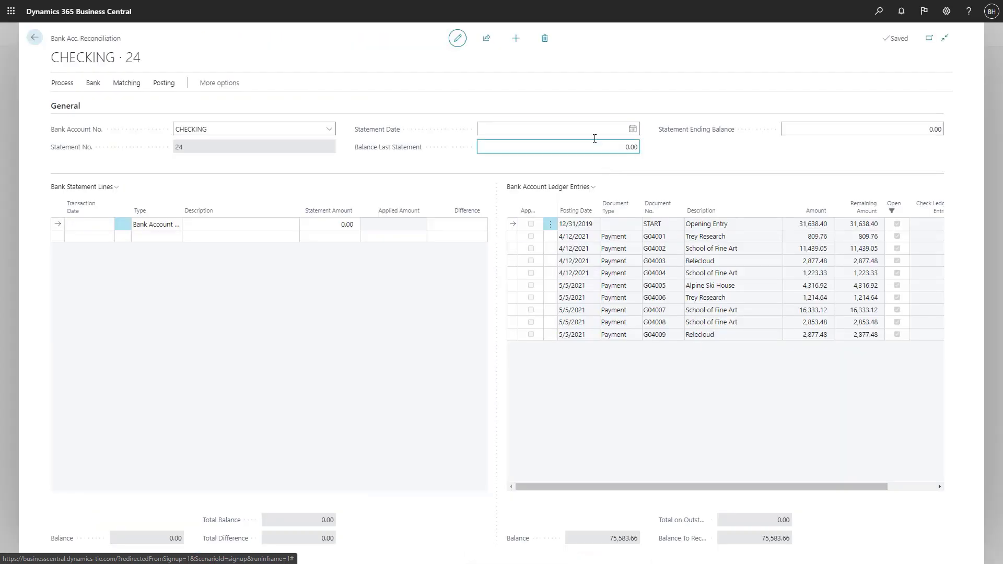
{"action": "left_click", "coordinate": [632, 128]}
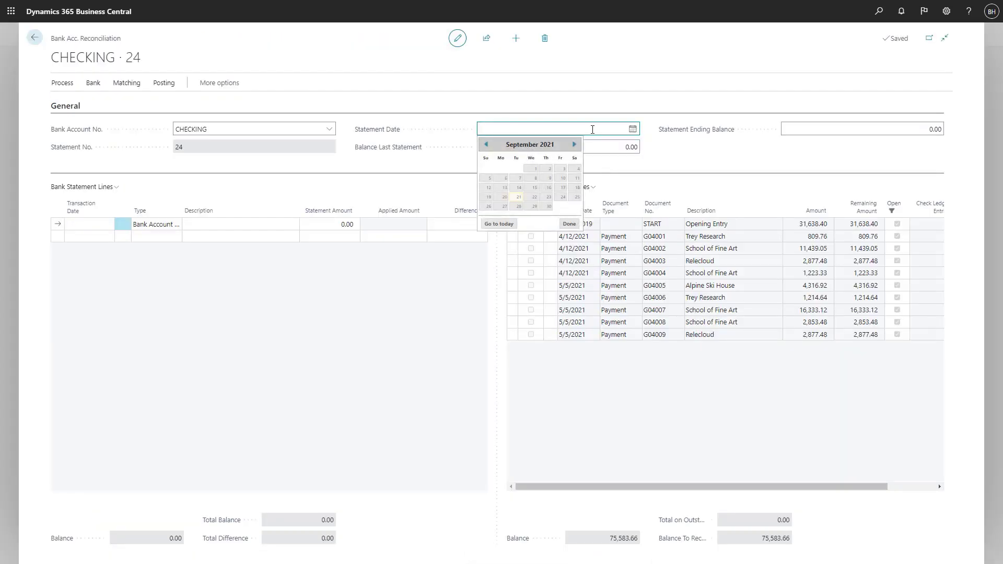
{"action": "type", "text": "4/30/2021"}
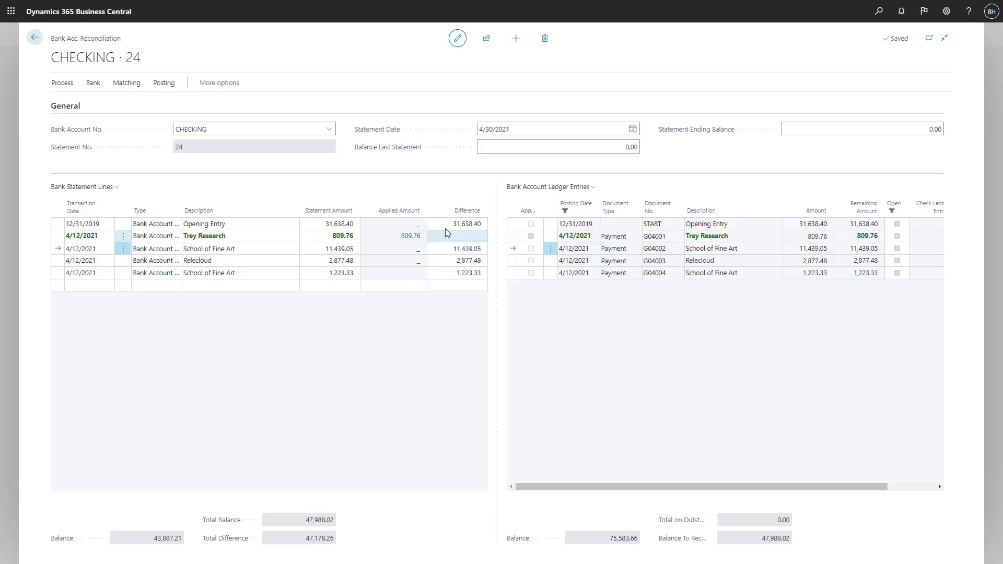
- Match statement lines automatically with default tolerance, overwriting existing matches
{"action": "left_click", "coordinate": [126, 82]}
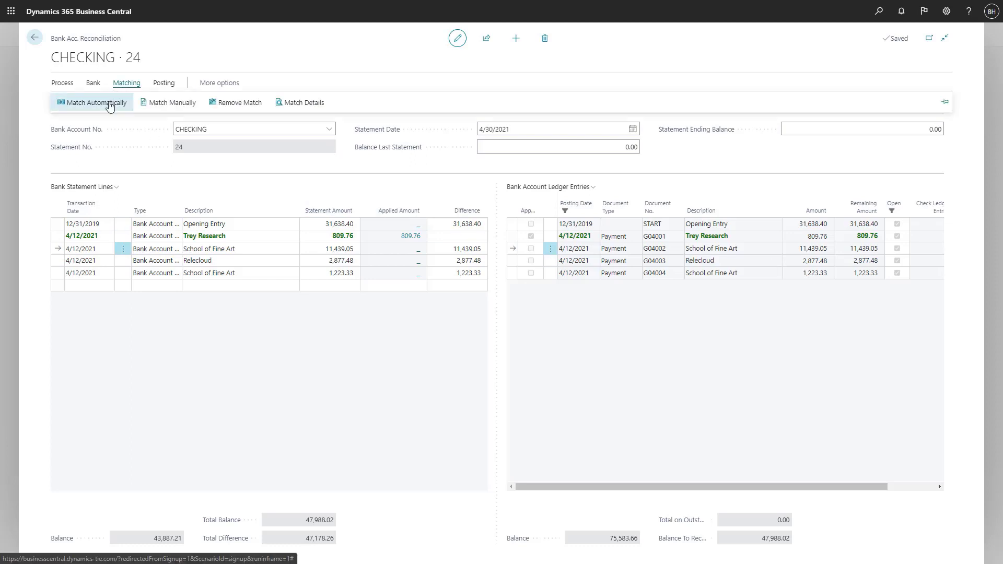
{"action": "left_click", "coordinate": [94, 102]}
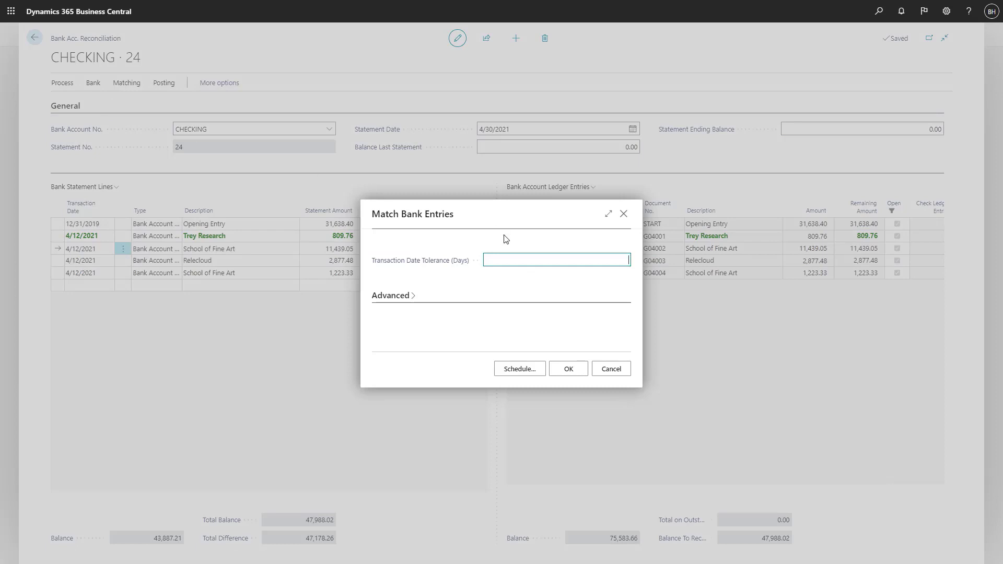
{"action": "left_click", "coordinate": [567, 368]}
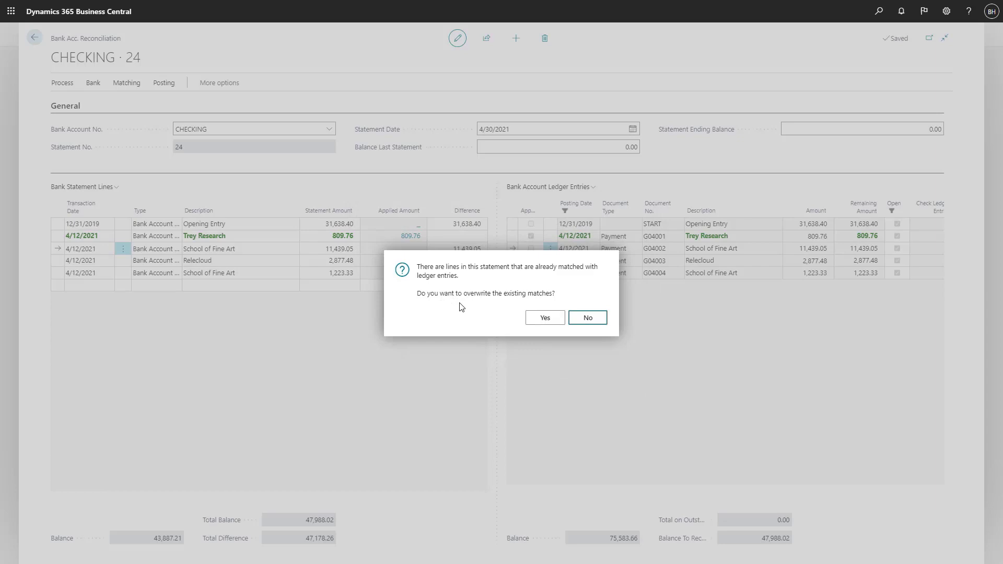
{"action": "left_click", "coordinate": [543, 317]}
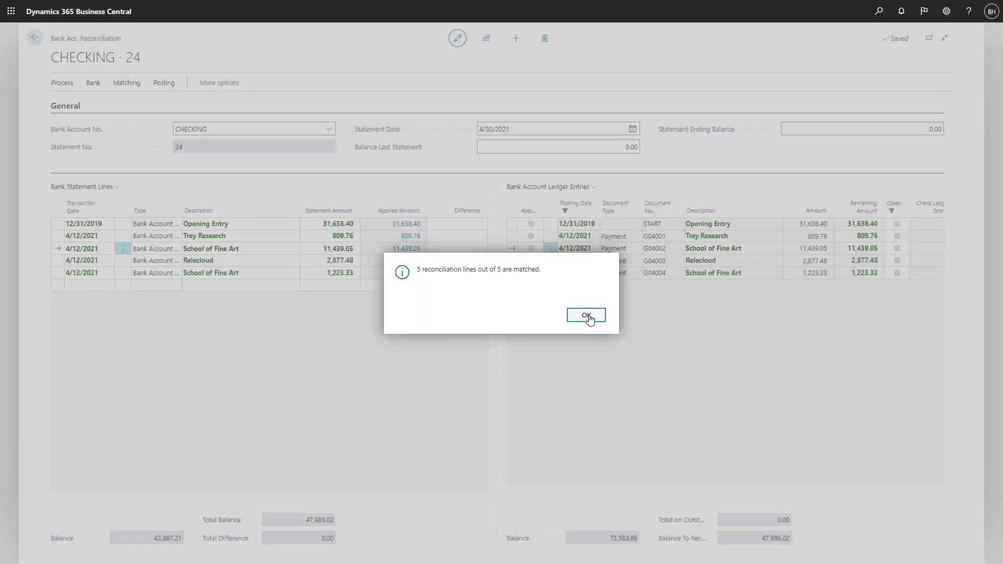
{"action": "left_click", "coordinate": [585, 314]}
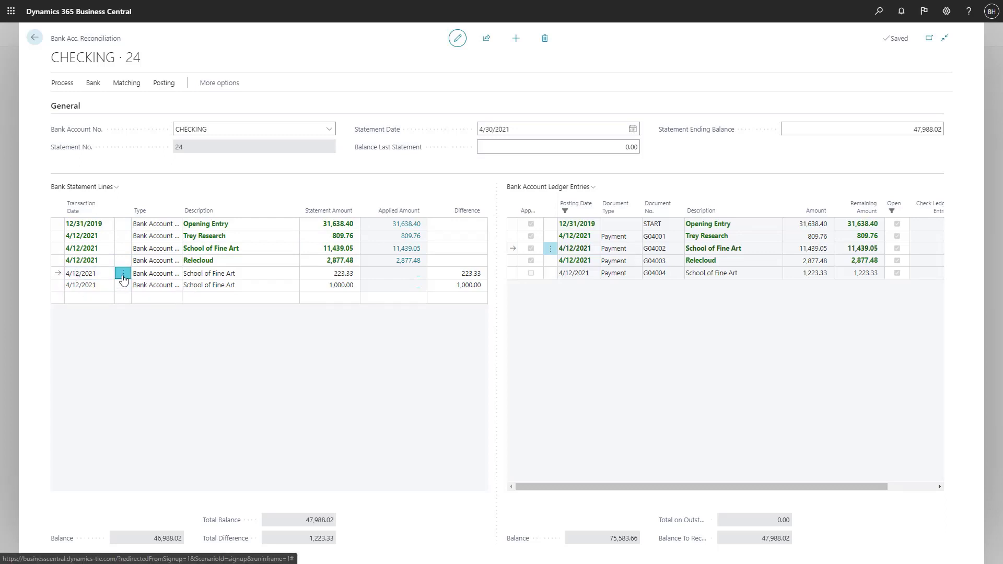
- Select both School of Fine Art lines and the 1,223.33 ledger entry
{"action": "left_click", "coordinate": [73, 285]}
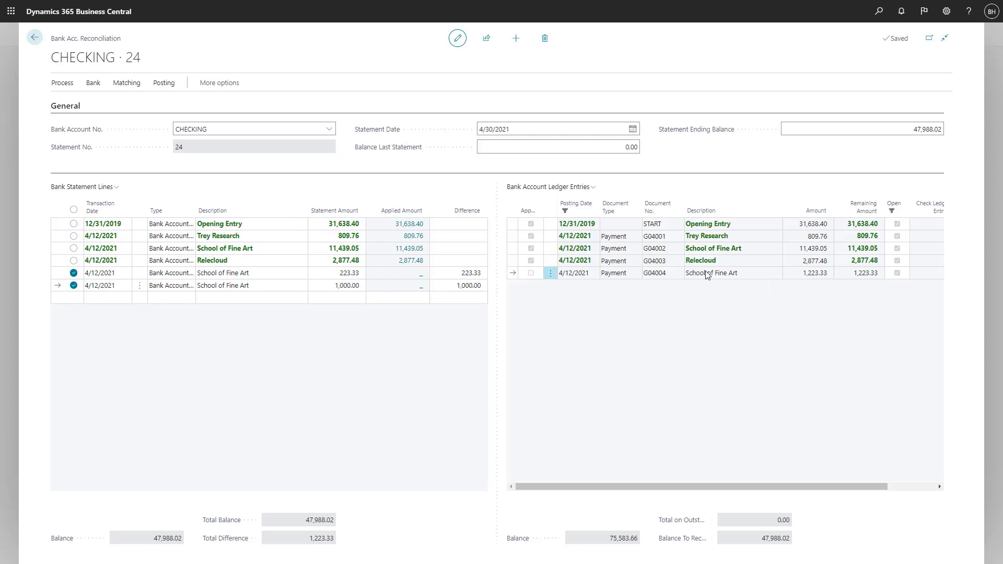
{"action": "left_click", "coordinate": [126, 82]}
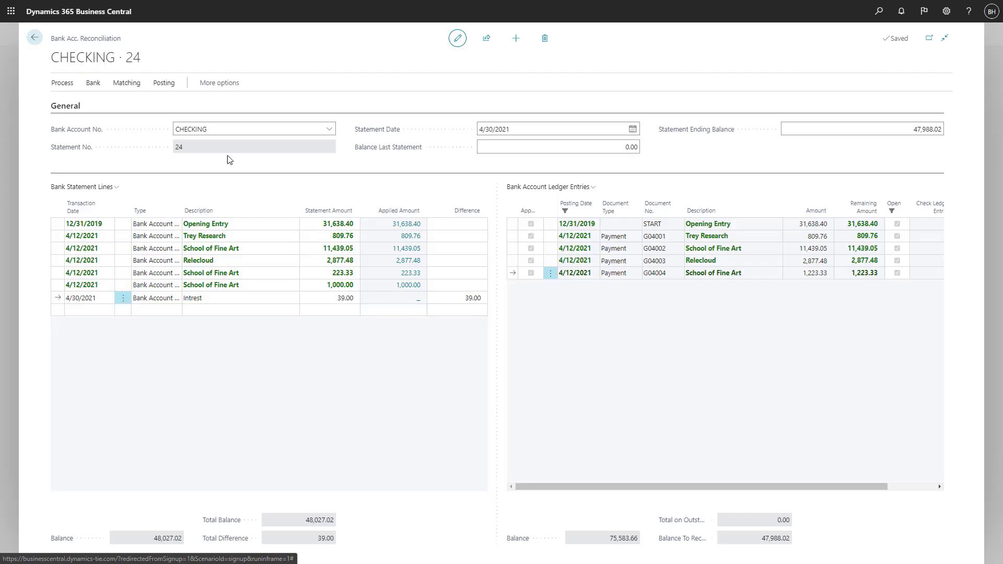
- Transfer the 39.00 difference to the DEFAULT general journal batch
{"action": "left_click", "coordinate": [63, 83]}
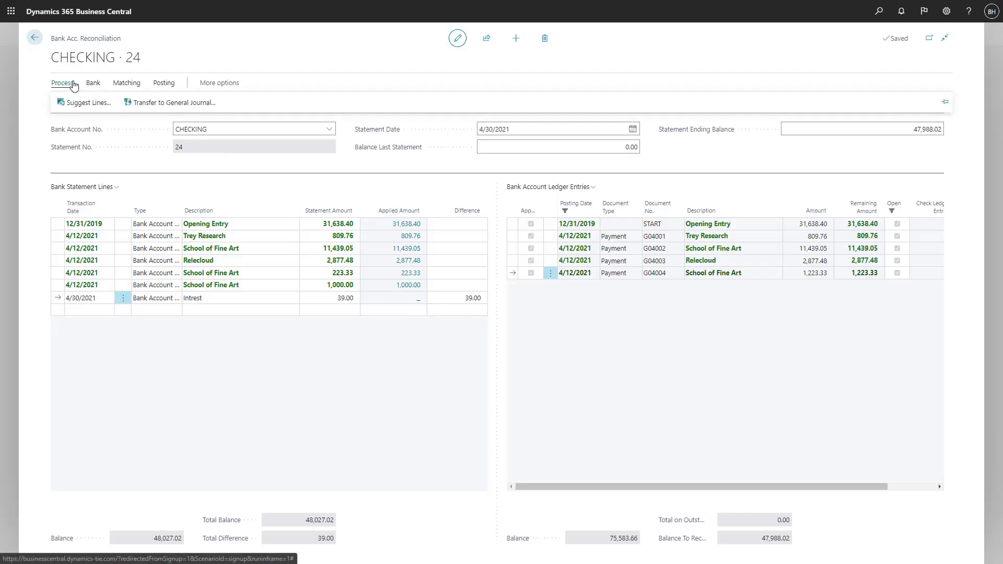
{"action": "left_click", "coordinate": [173, 103]}
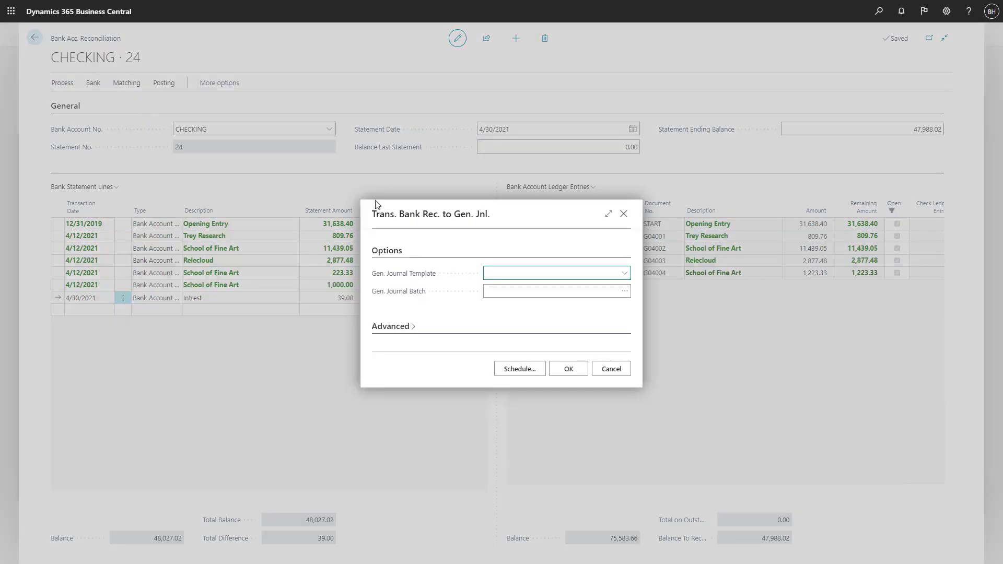
{"action": "left_click", "coordinate": [623, 273]}
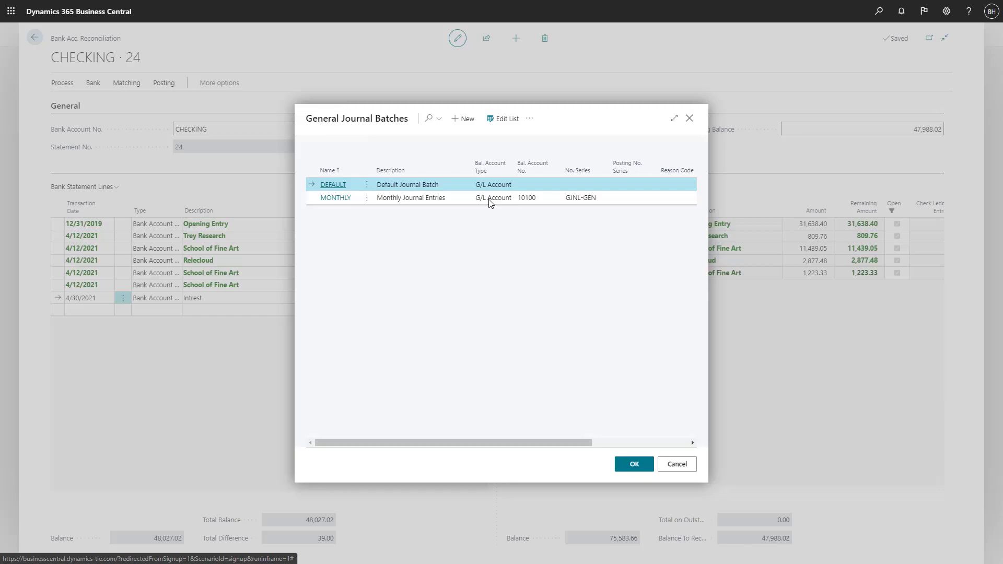
{"action": "left_click", "coordinate": [632, 464]}
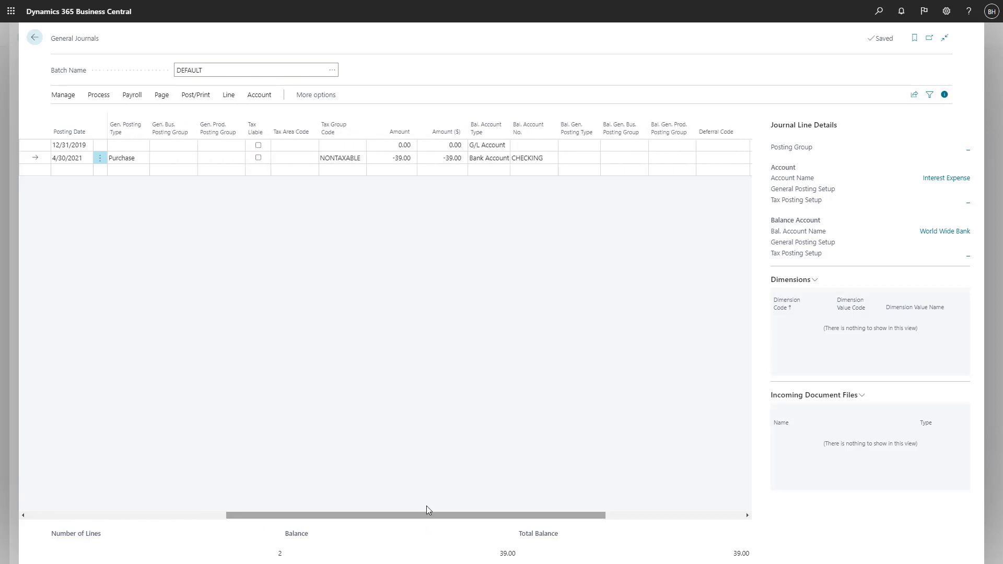
{"action": "mouse_move", "coordinate": [454, 204]}
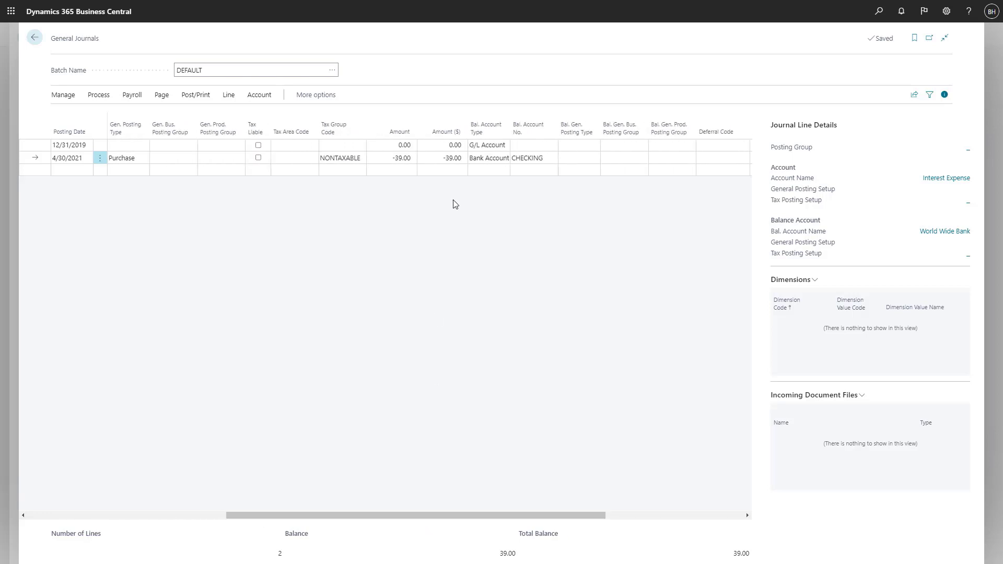
- Post the -39.00 interest journal line and confirm
{"action": "left_click", "coordinate": [194, 95]}
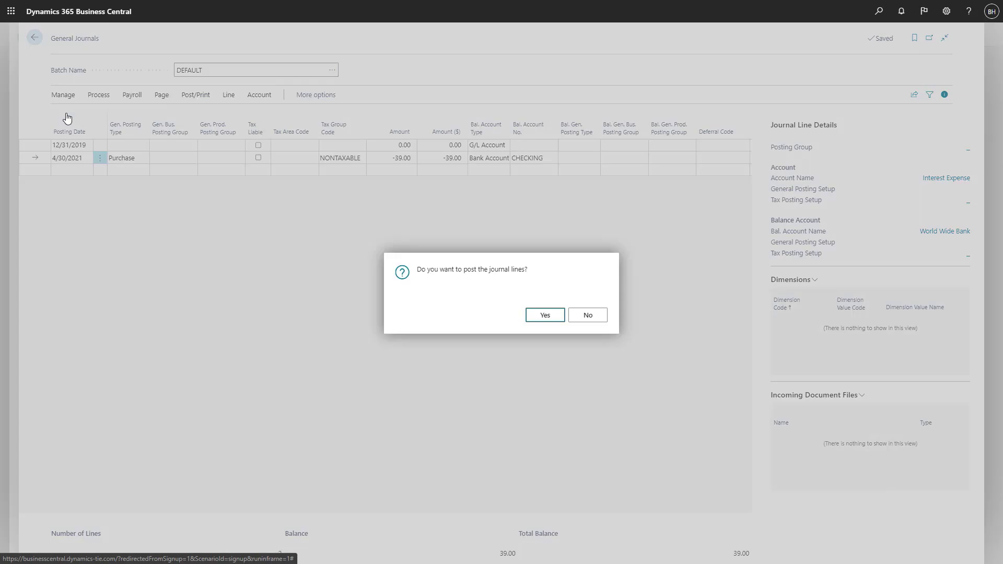
{"action": "left_click", "coordinate": [543, 315]}
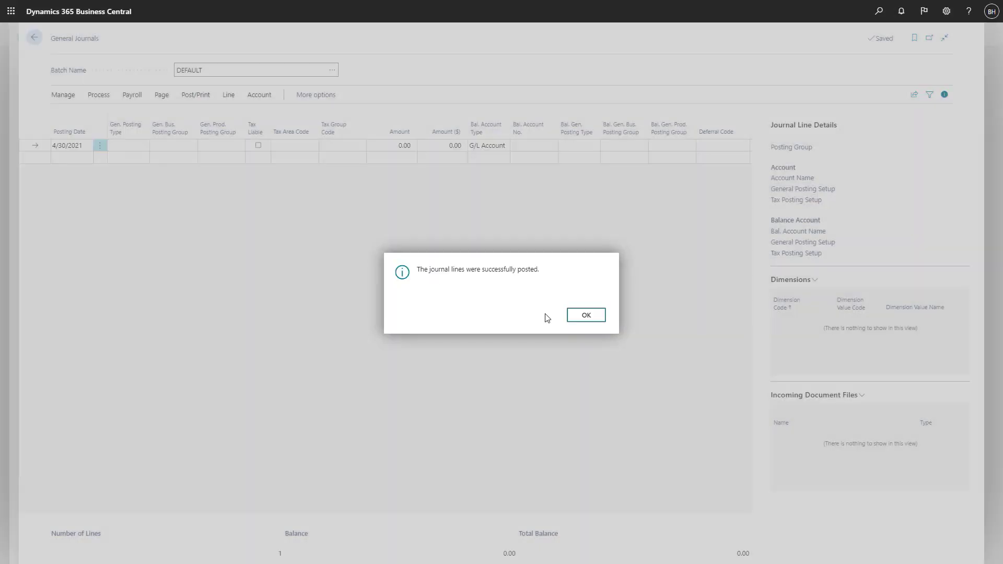